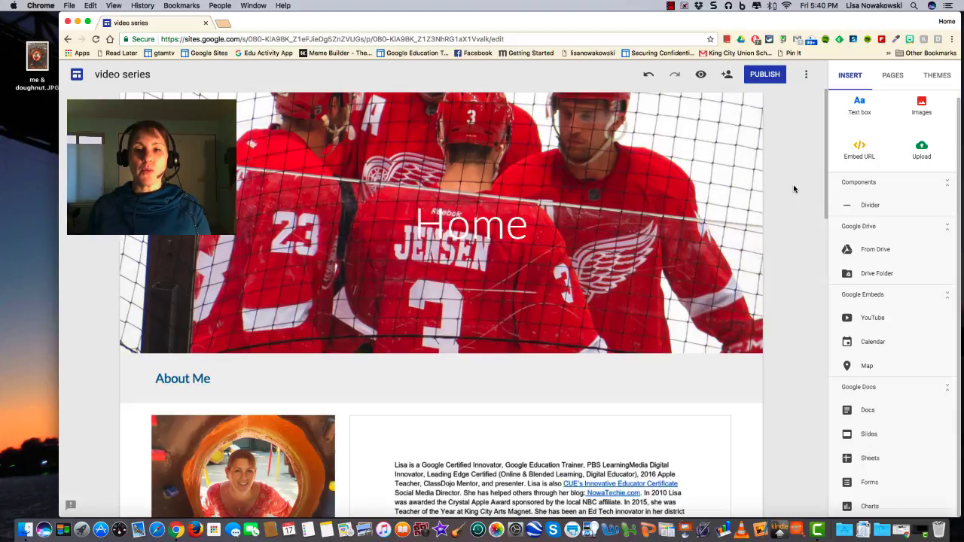
mouse_move(891, 211)
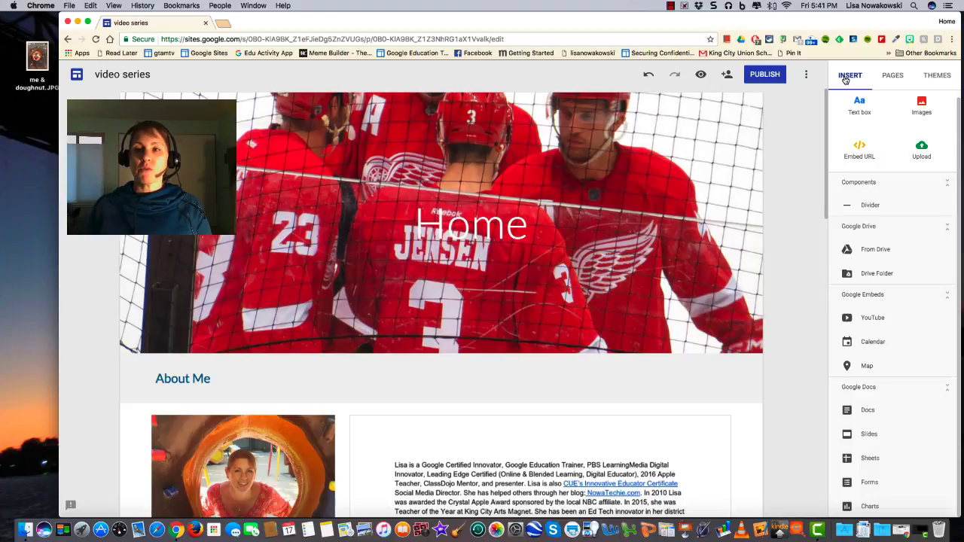
mouse_move(888, 85)
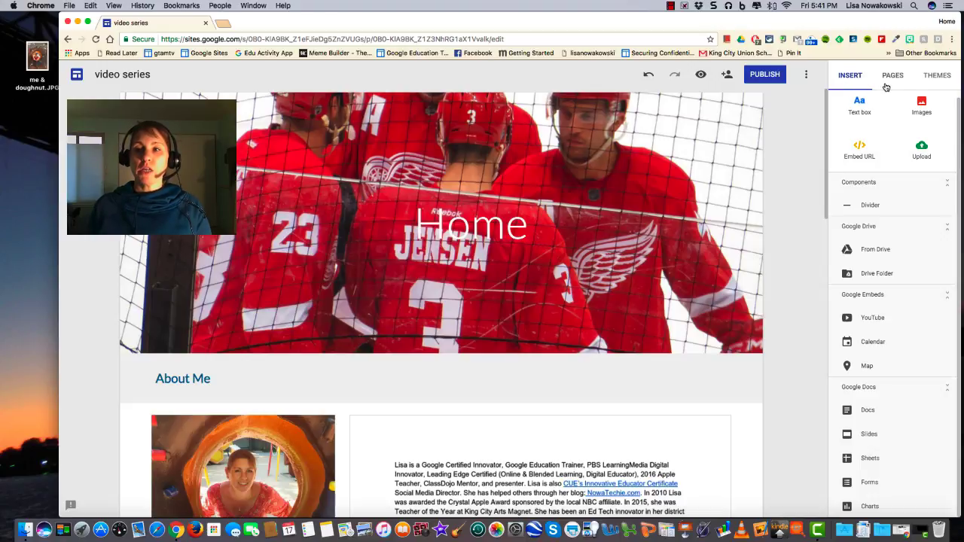
mouse_move(936, 78)
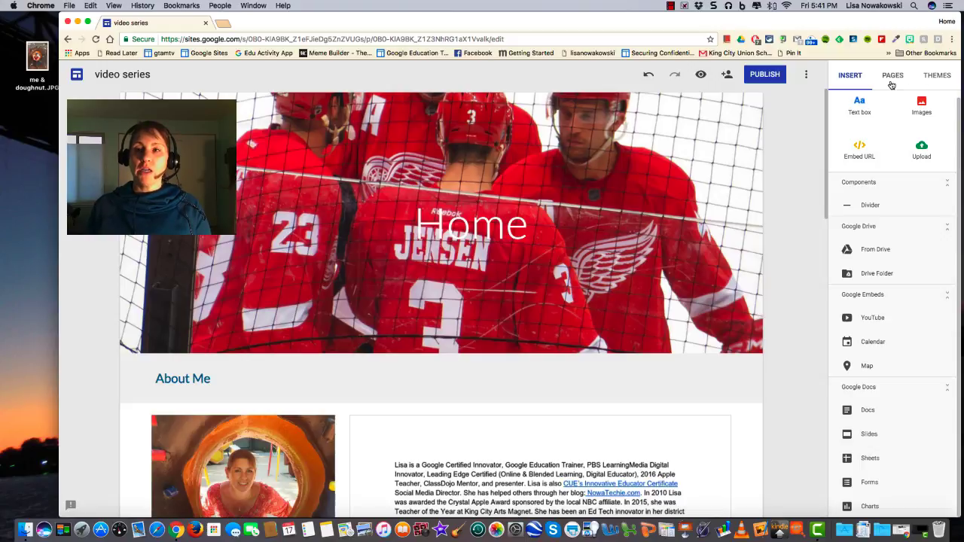
Add a new page named Page 2 to the site from the Pages list
left_click(893, 74)
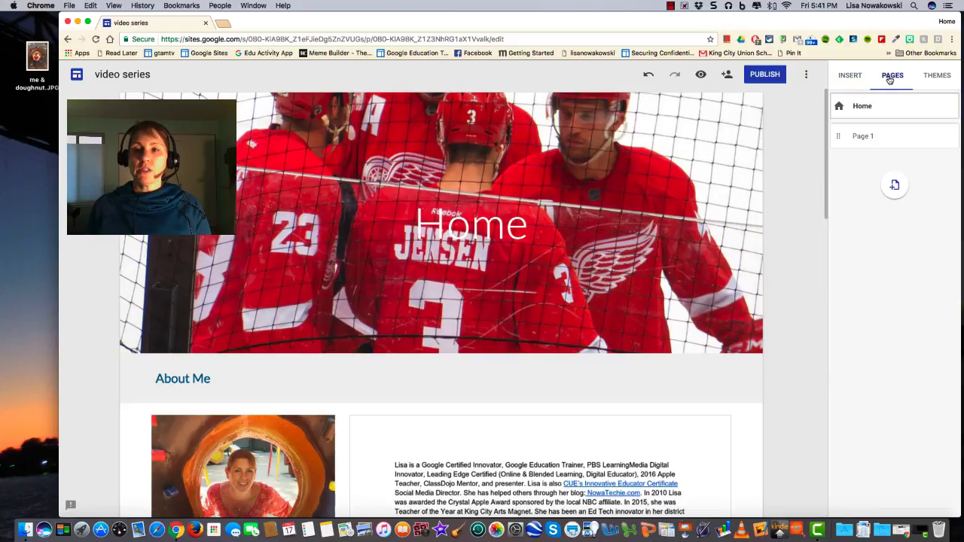
mouse_move(881, 106)
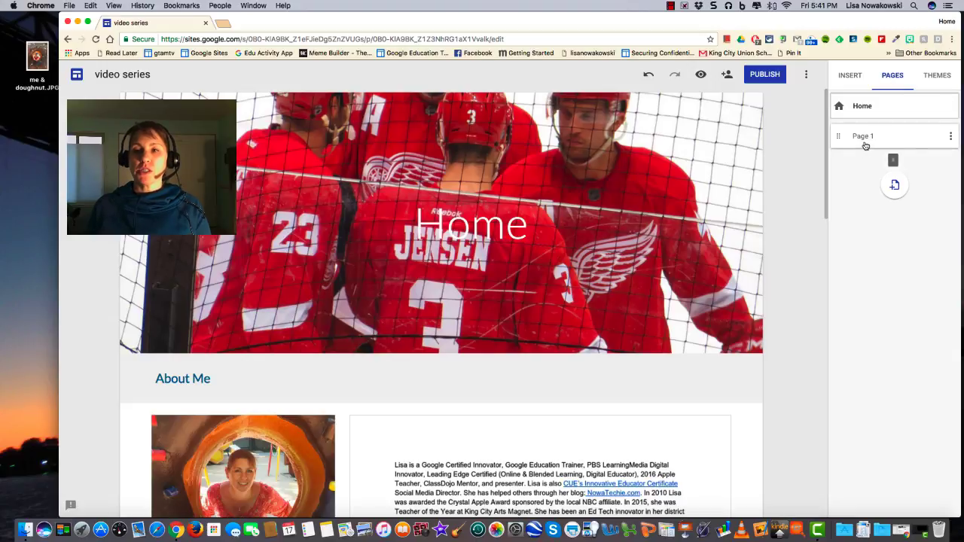
mouse_move(894, 184)
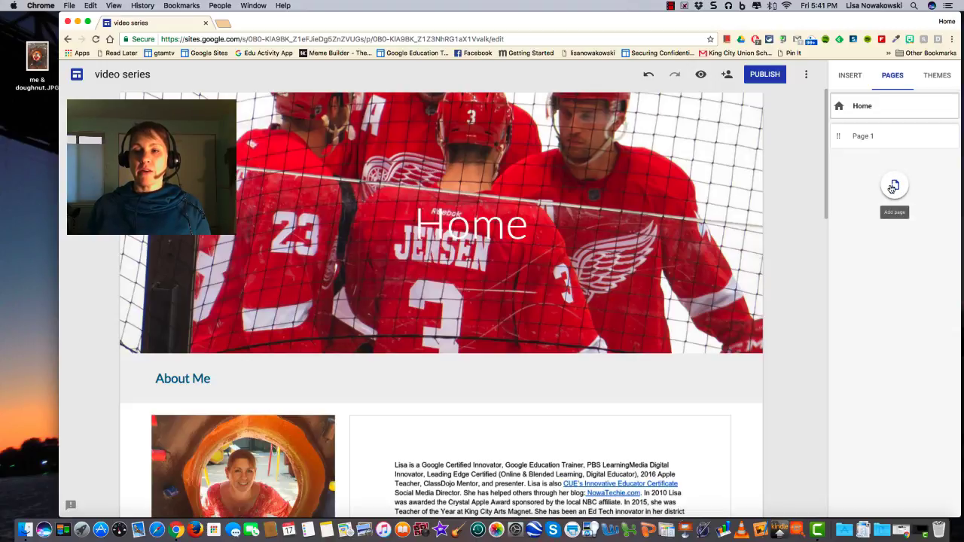
left_click(893, 185)
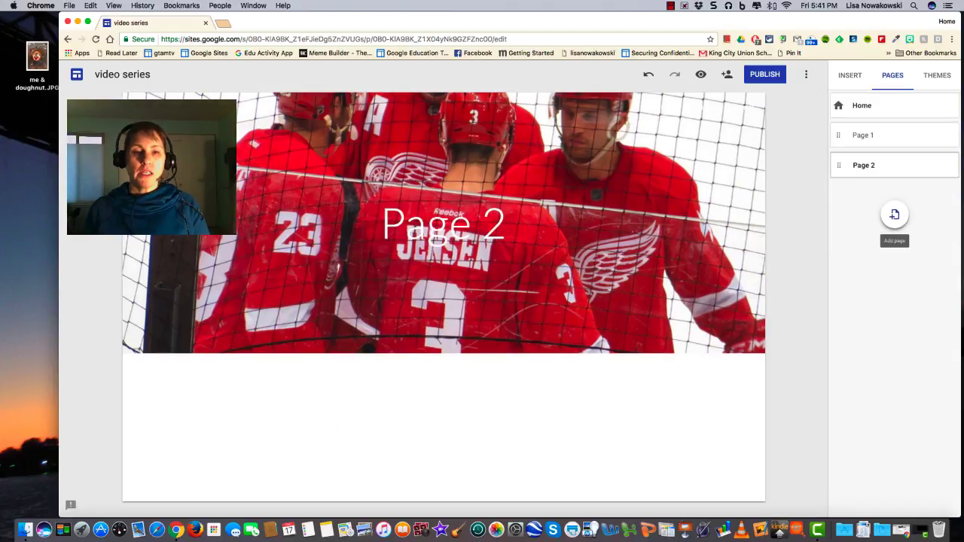
Swap Page 2's hockey header photo for the gallery's laptop, coffee cup and notebook image
left_click(440, 180)
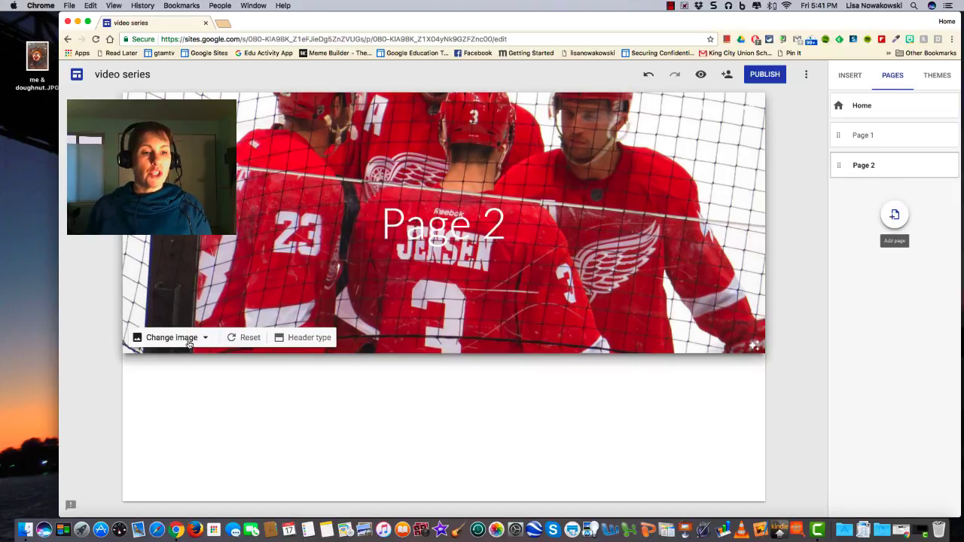
left_click(171, 338)
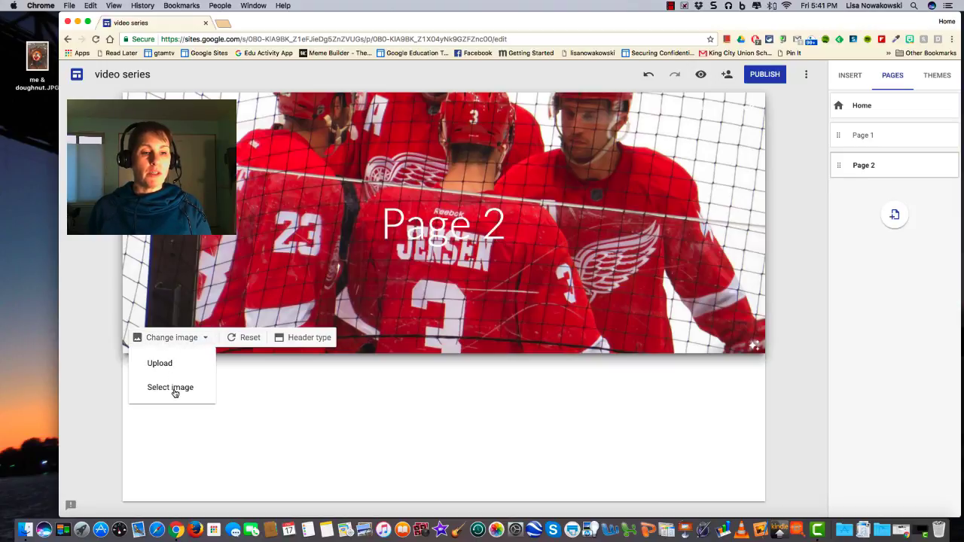
left_click(170, 387)
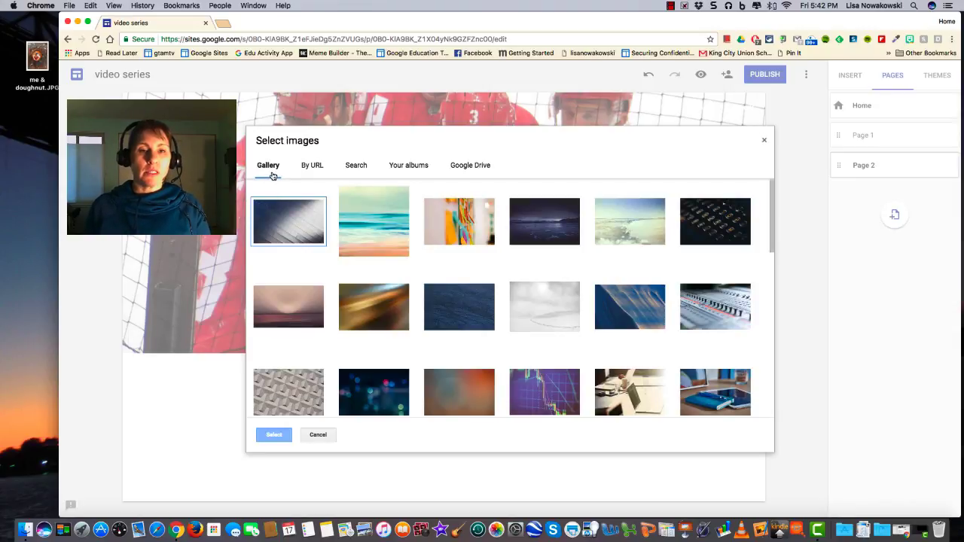
scroll("down", 3)
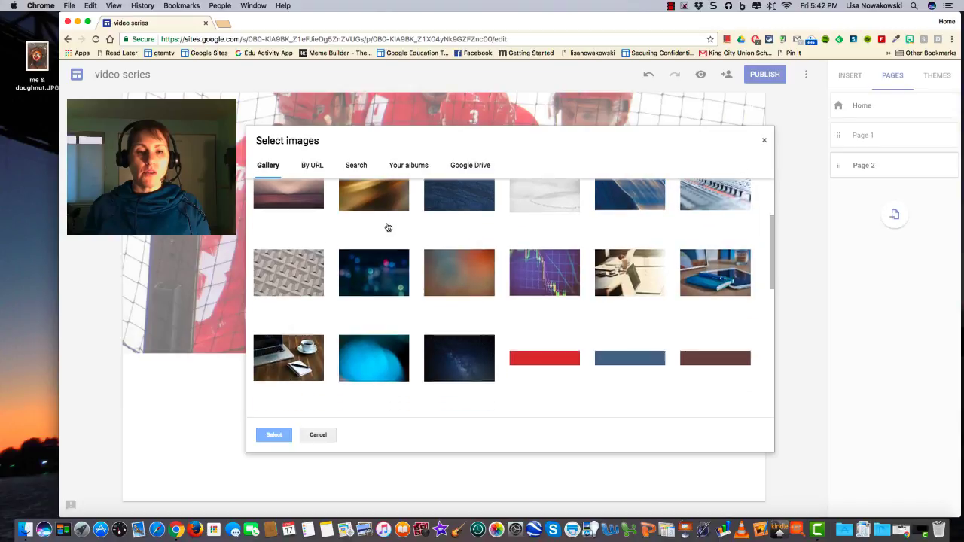
left_click(274, 435)
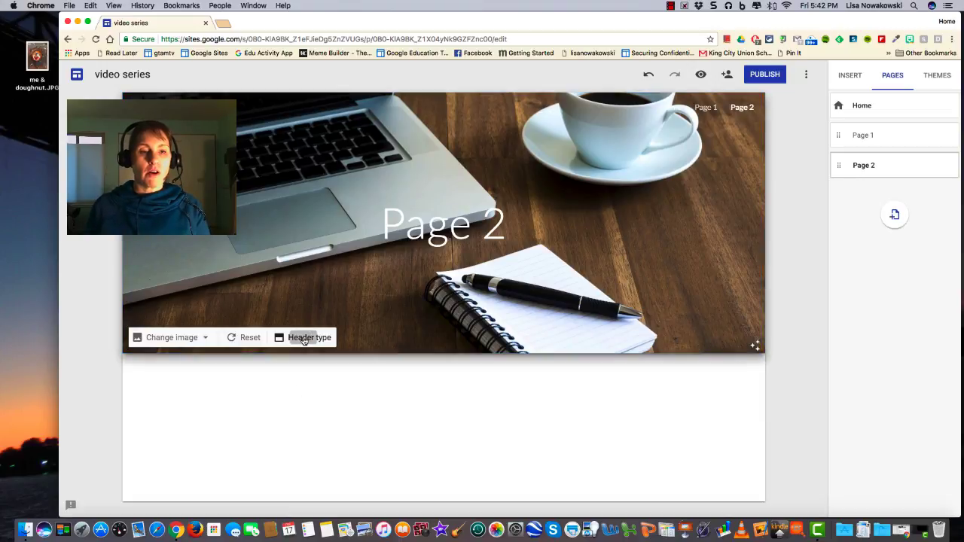
Change Page 2's header type from the full-height image to the shorter Banner layout
left_click(304, 337)
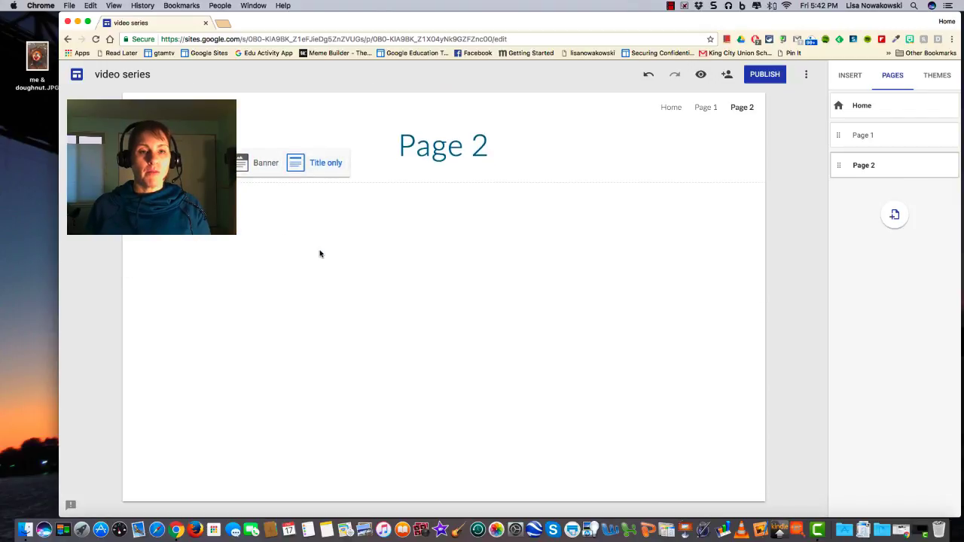
left_click(265, 163)
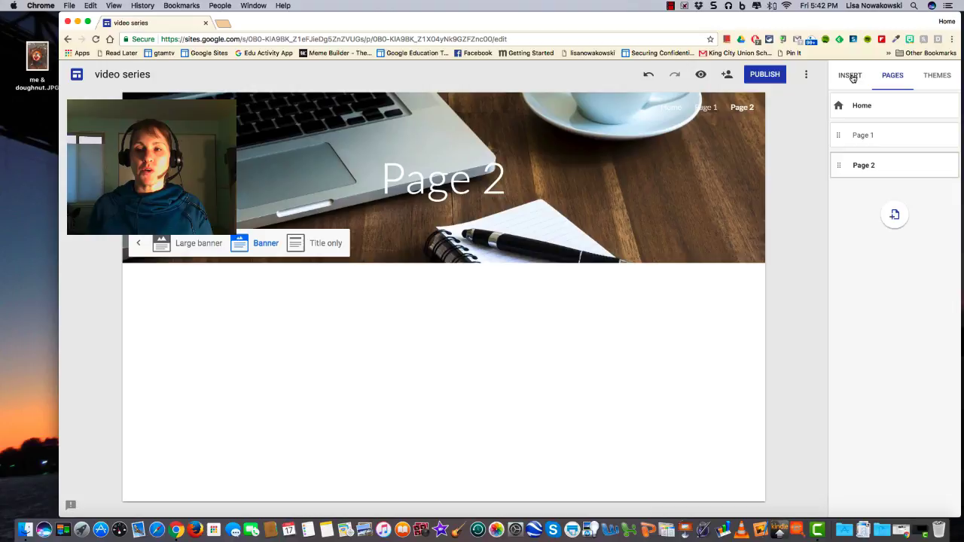
Insert a text box under the banner reading "This is how we insert a new page"
left_click(848, 74)
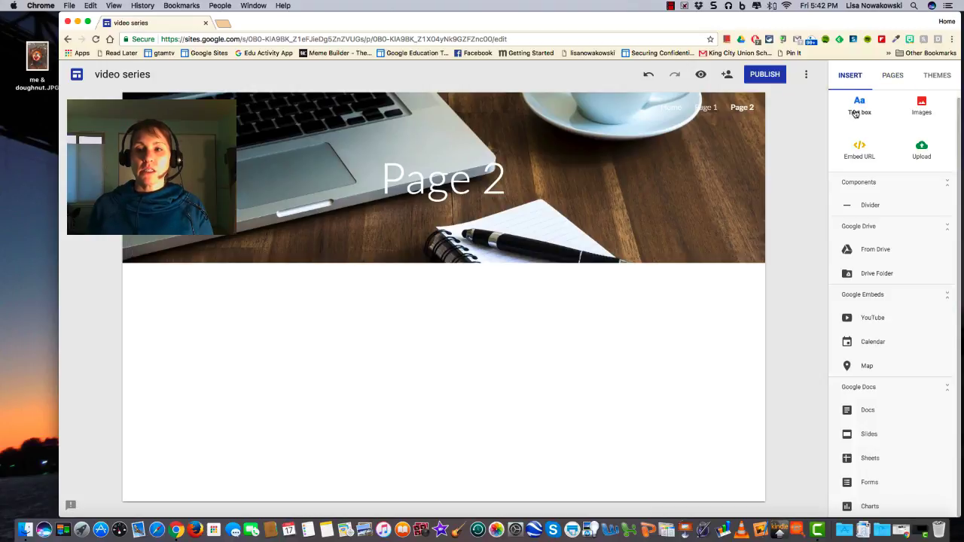
left_click(860, 105)
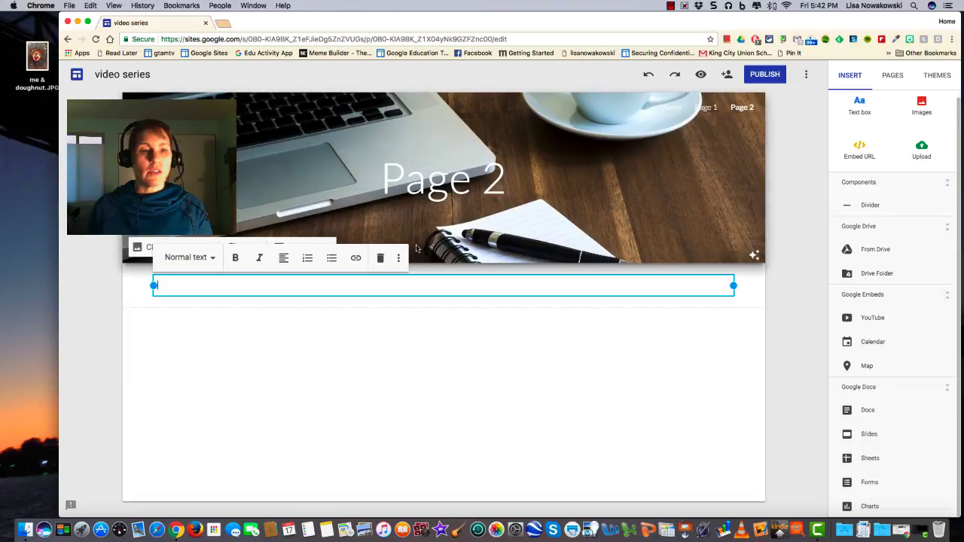
type("This is how we insert a new page")
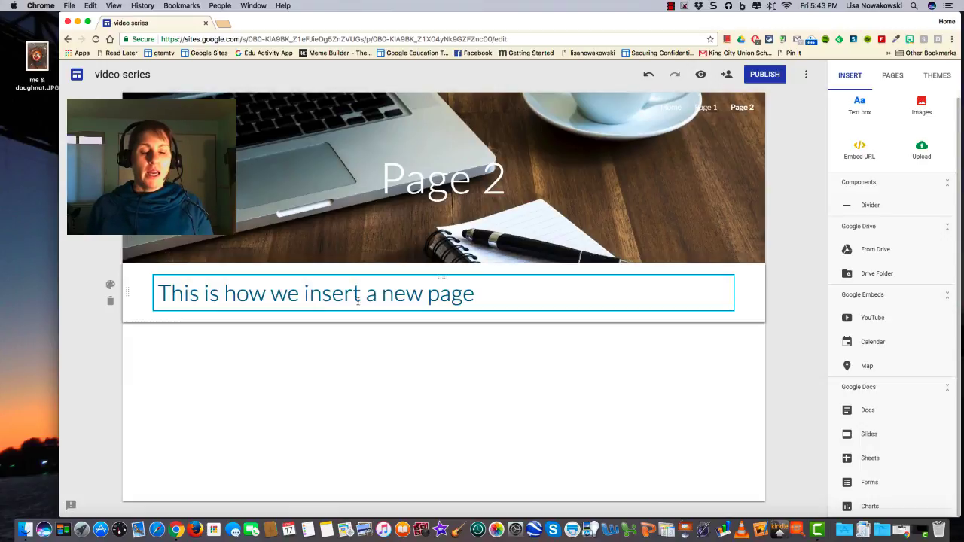
left_click(358, 373)
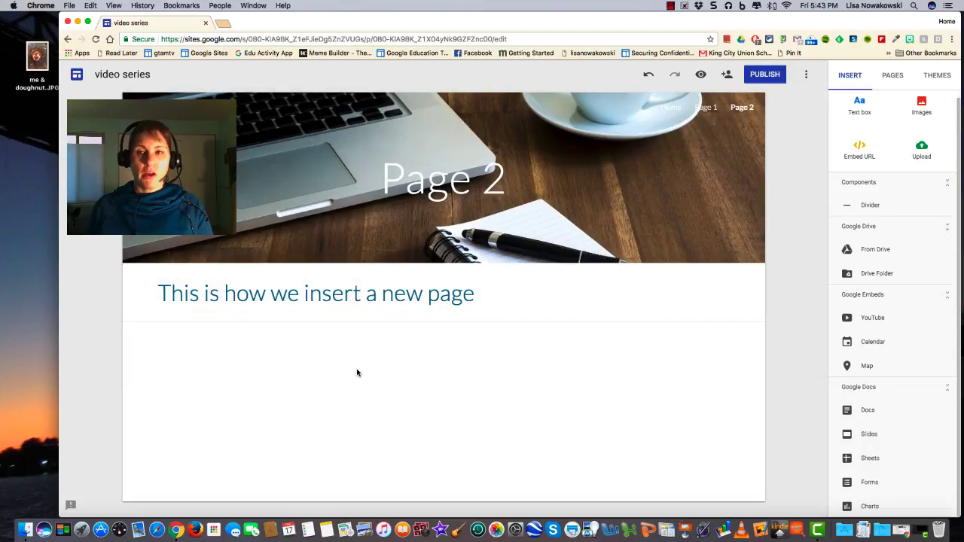
left_click(892, 74)
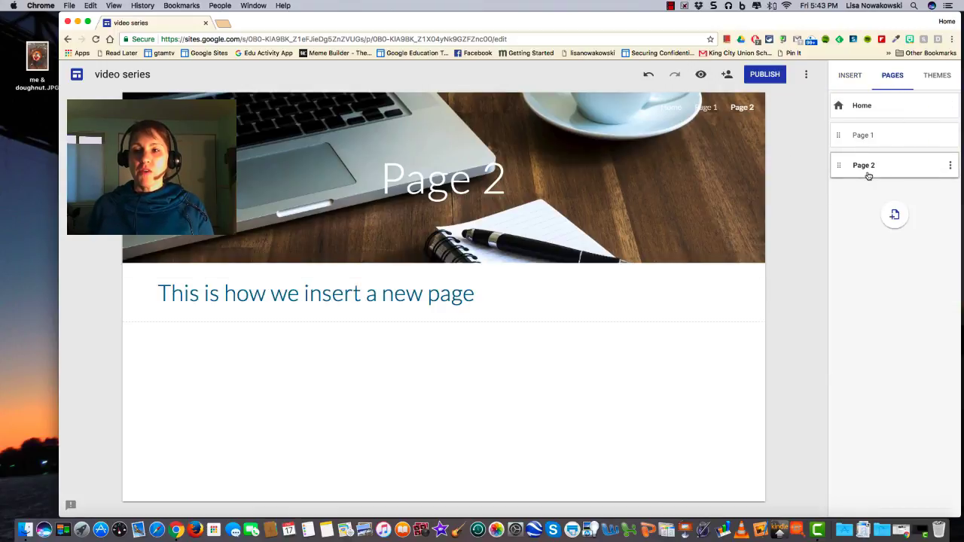
mouse_move(858, 175)
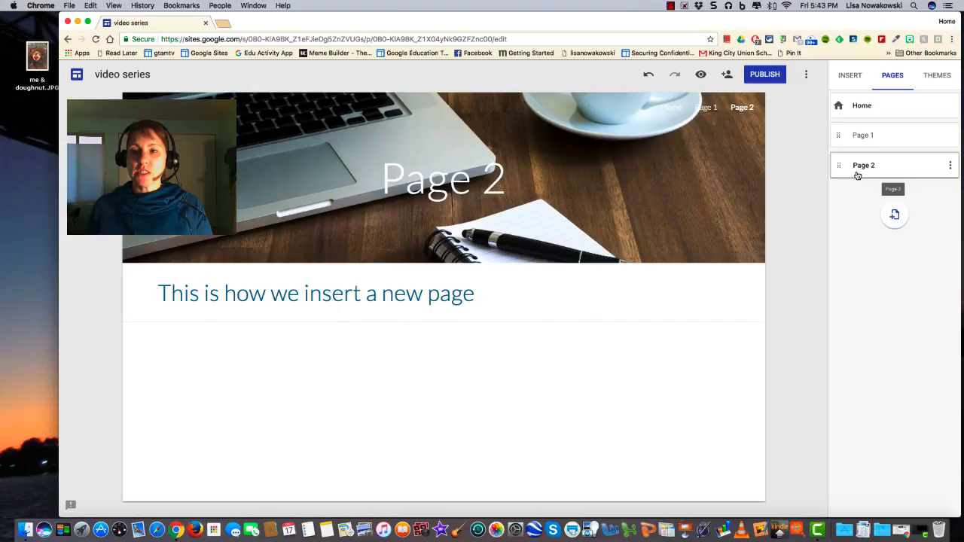
Drag Page 2 above Page 1 so it follows Home in the navigation
left_click_drag(864, 165, 858, 128)
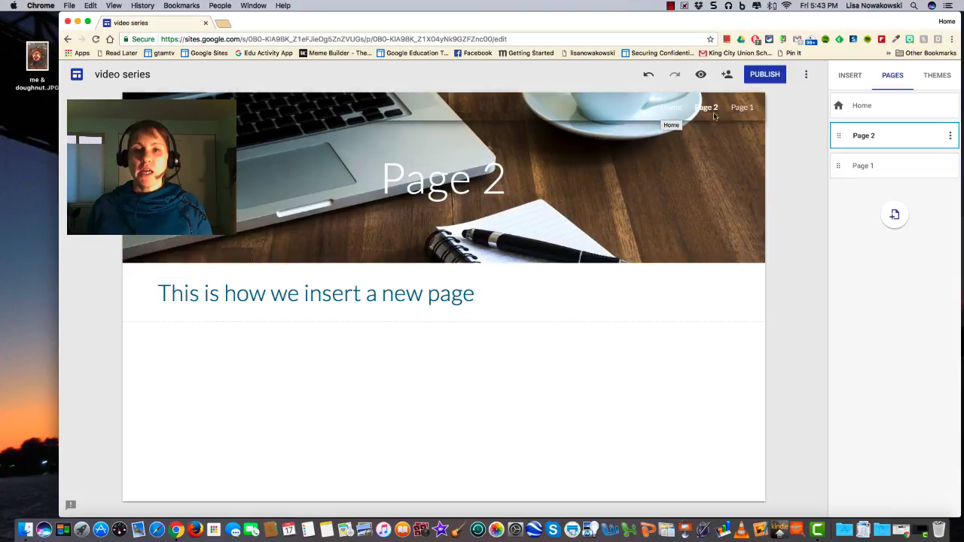
mouse_move(669, 114)
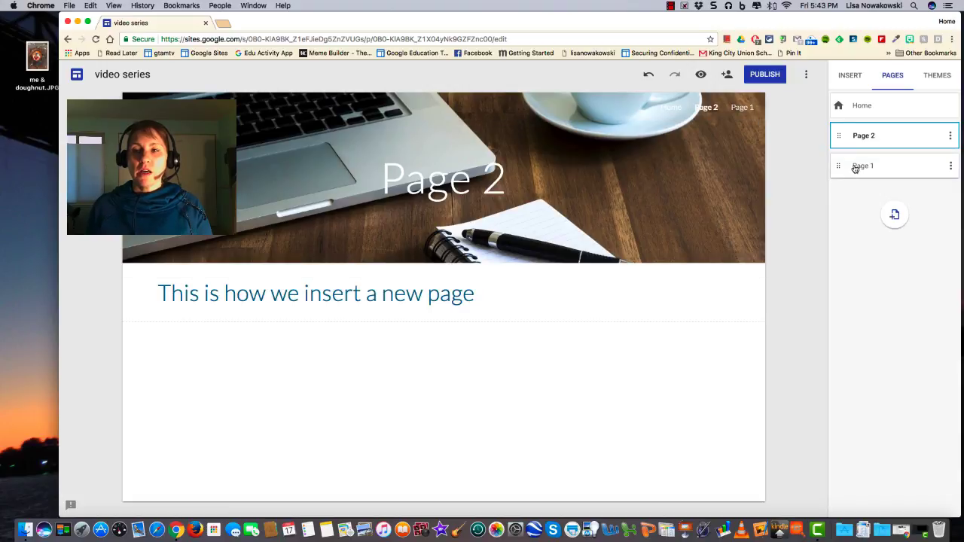
mouse_move(855, 167)
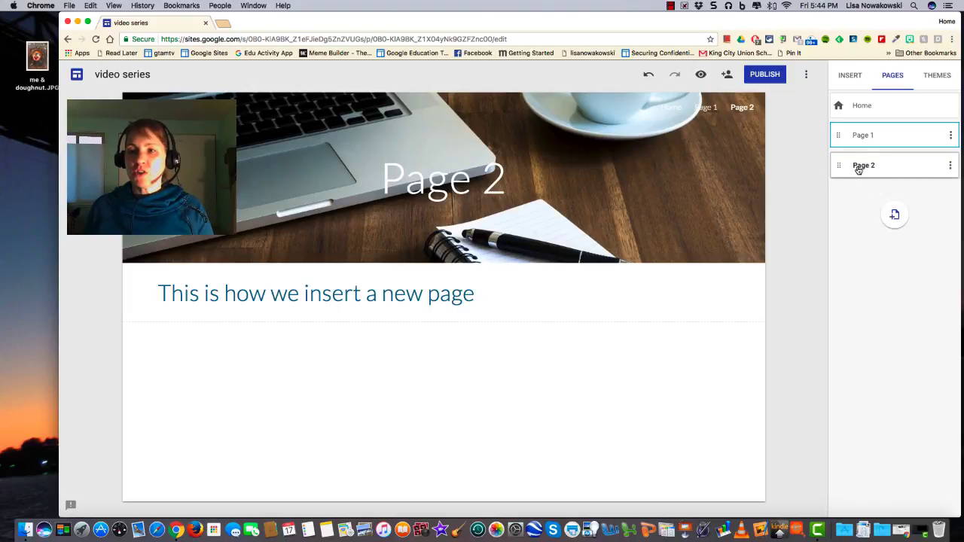
Nest Page 2 and Page 1 as subpages of Home and show them in the Home dropdown
left_click_drag(864, 165, 863, 149)
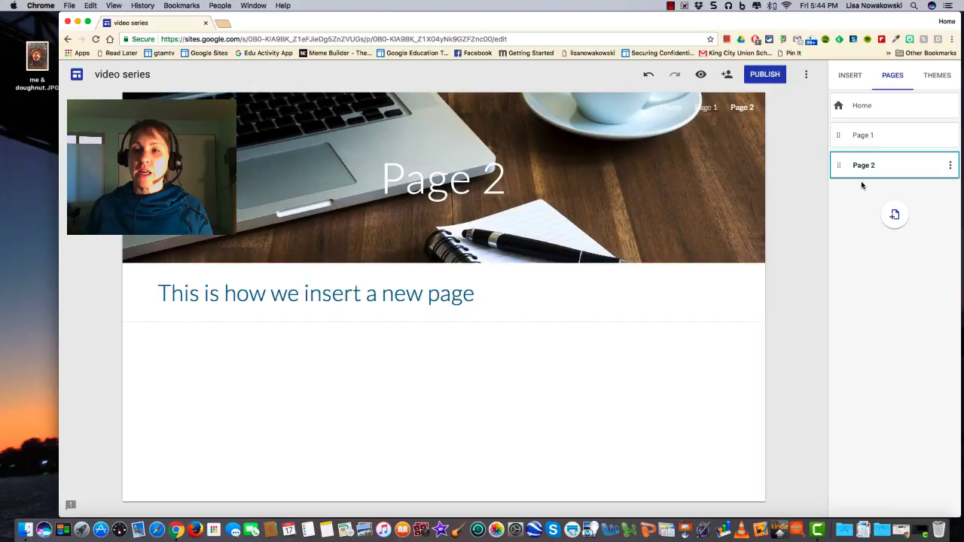
mouse_move(883, 177)
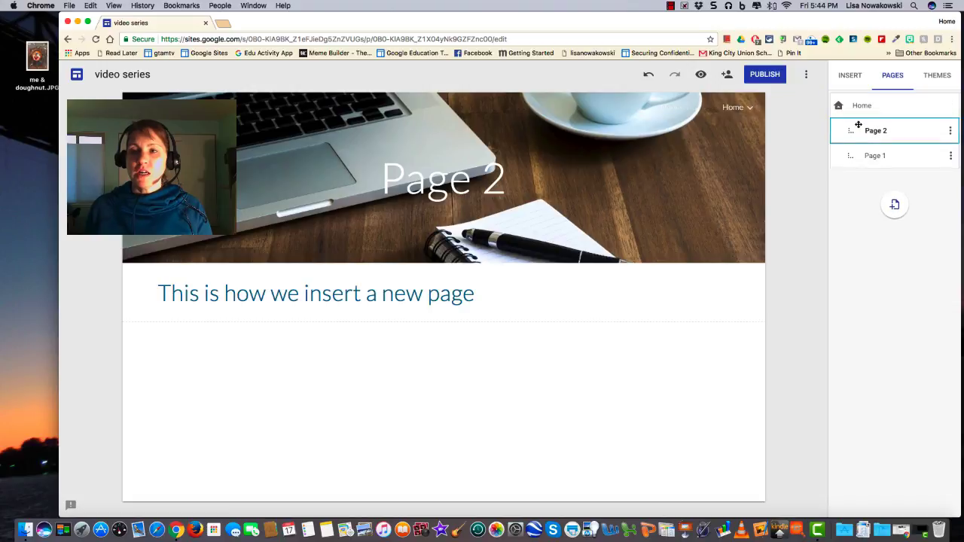
left_click(737, 107)
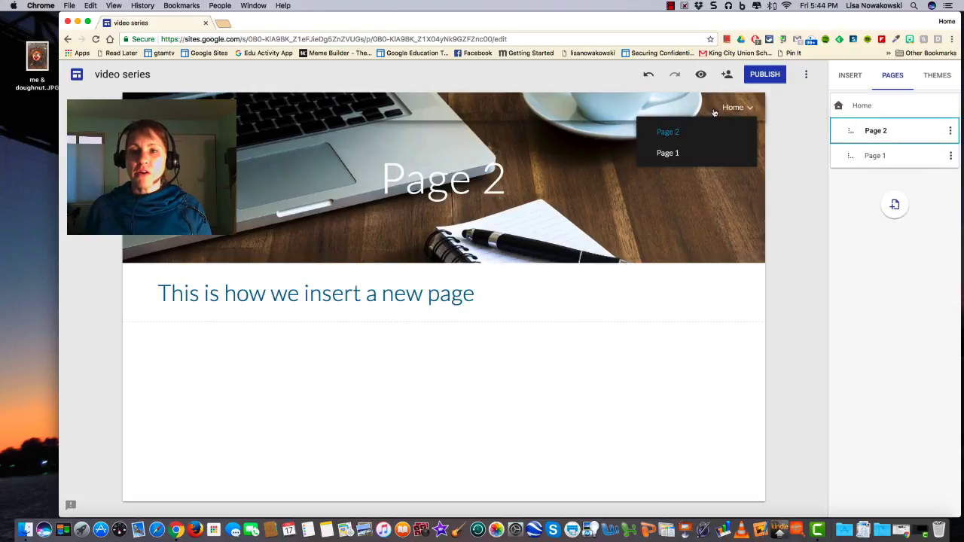
mouse_move(731, 110)
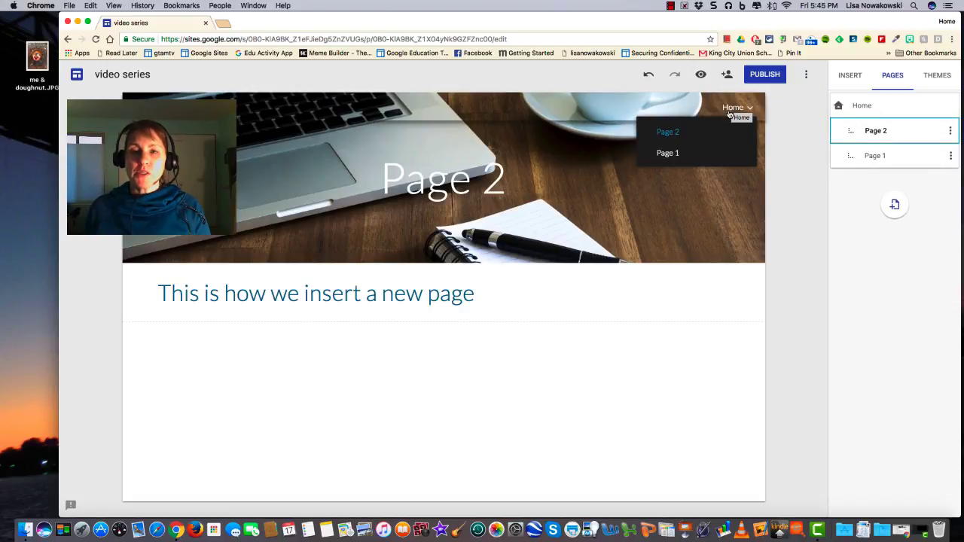